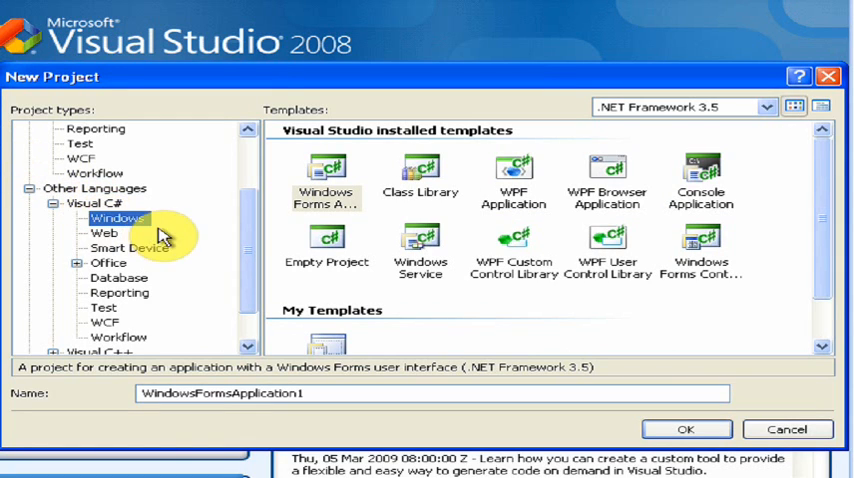
Create a new Visual C# Windows Forms Application project with a blank Form1
left_click(326, 180)
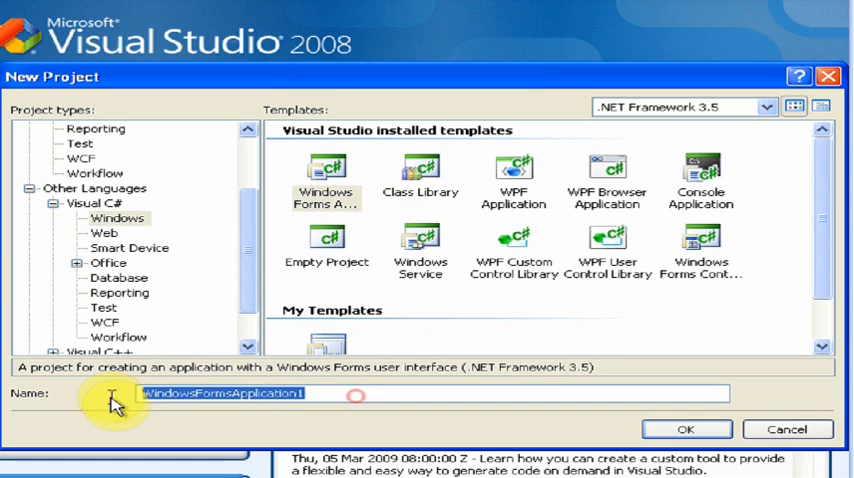
type("Vis")
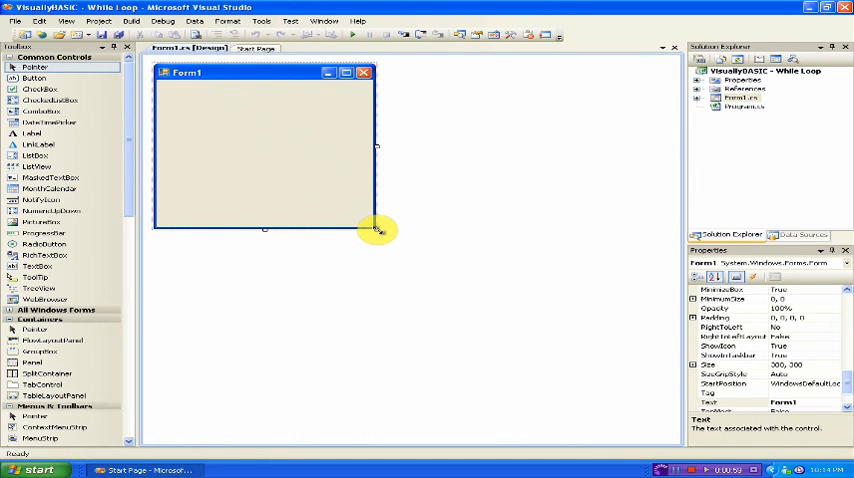
Resize Form1 and add a textbox with Multiline True stretched down the form
left_click_drag(378, 230, 382, 242)
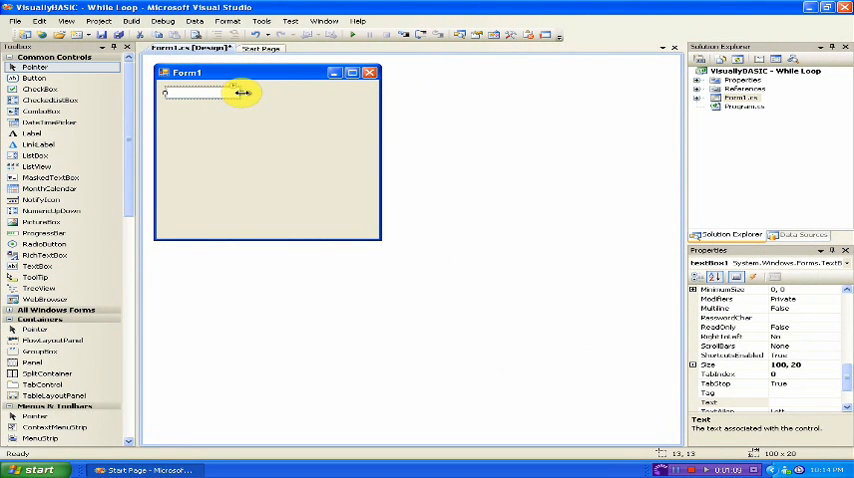
left_click_drag(242, 92, 356, 92)
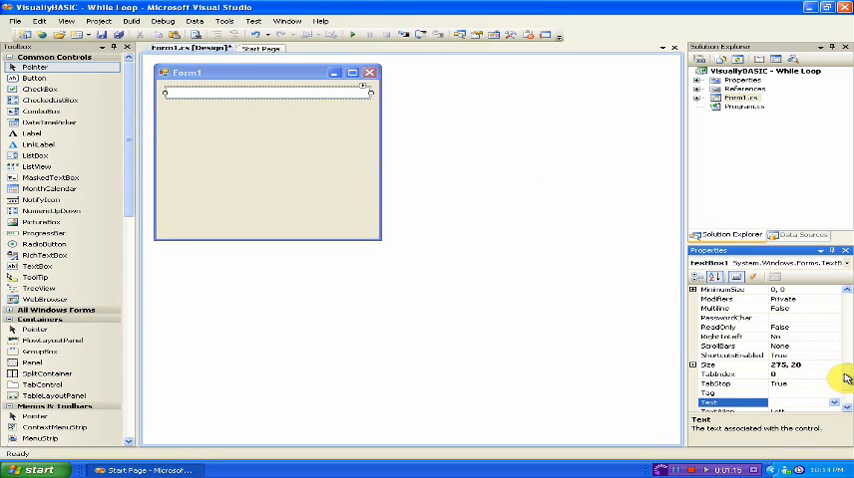
scroll("up", 3)
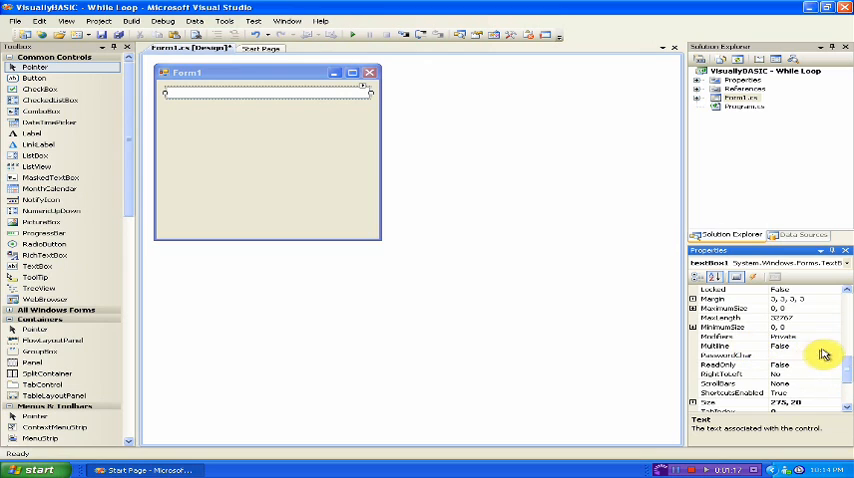
left_click(784, 346)
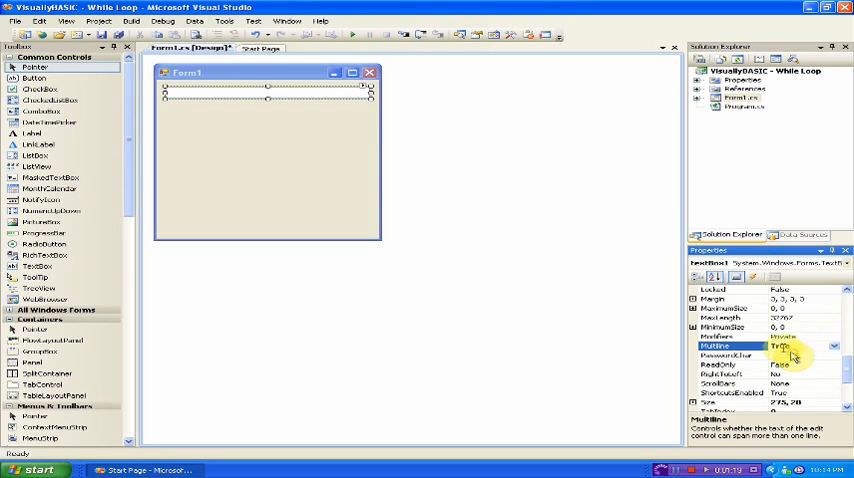
left_click(784, 348)
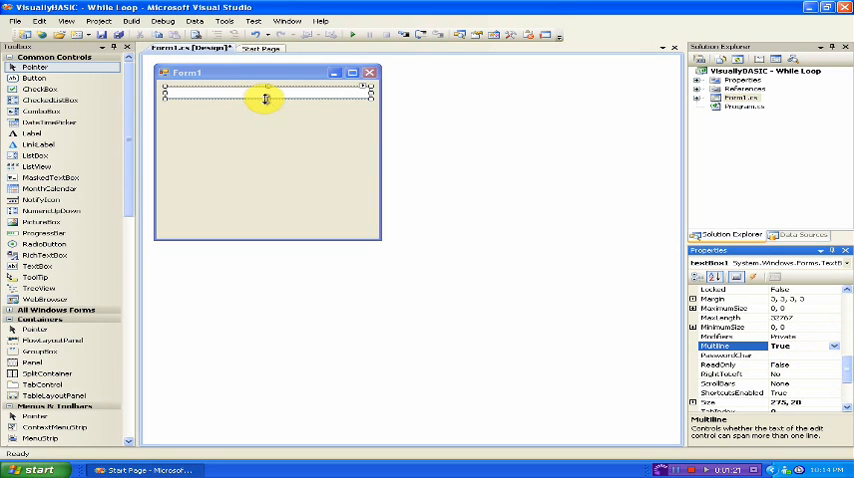
left_click_drag(268, 100, 280, 192)
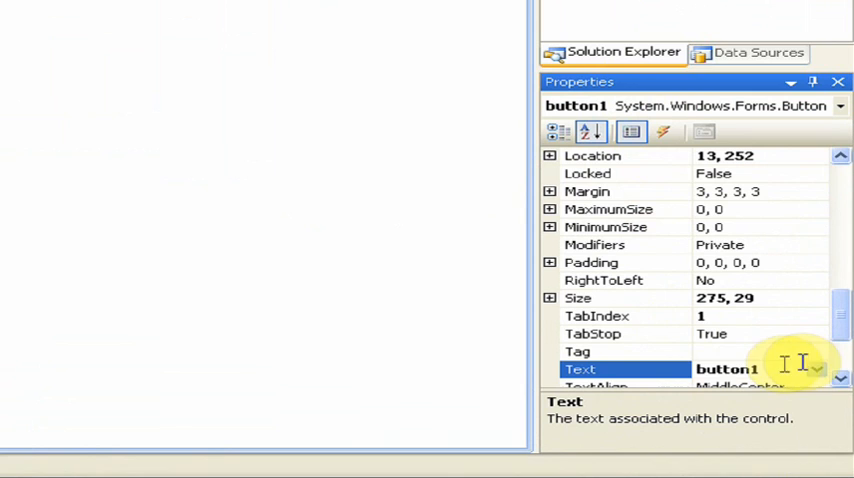
Caption the button Run Program and title the form My Loop
type("St")
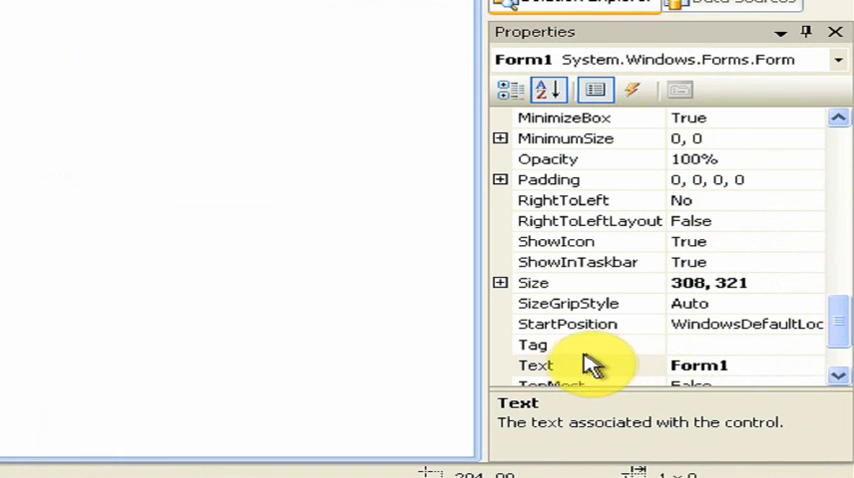
left_click(536, 364)
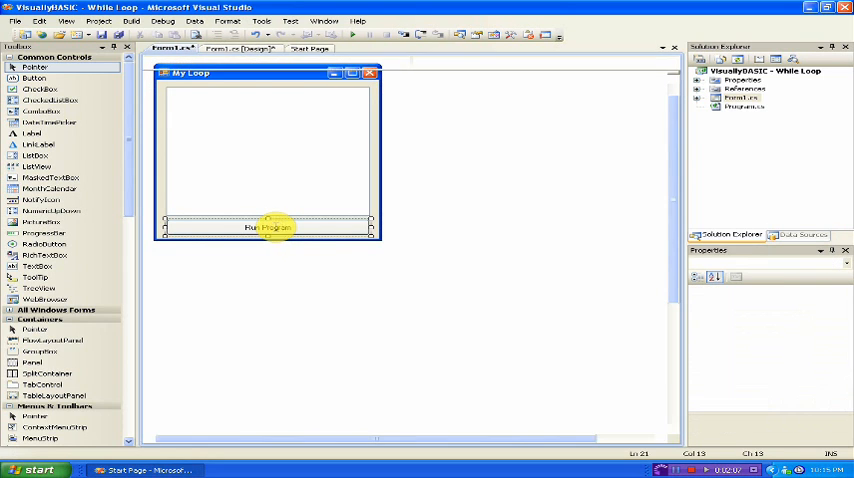
In the button's click handler declare double Number = 0 and start while (Number < 10)
double_click(270, 228)
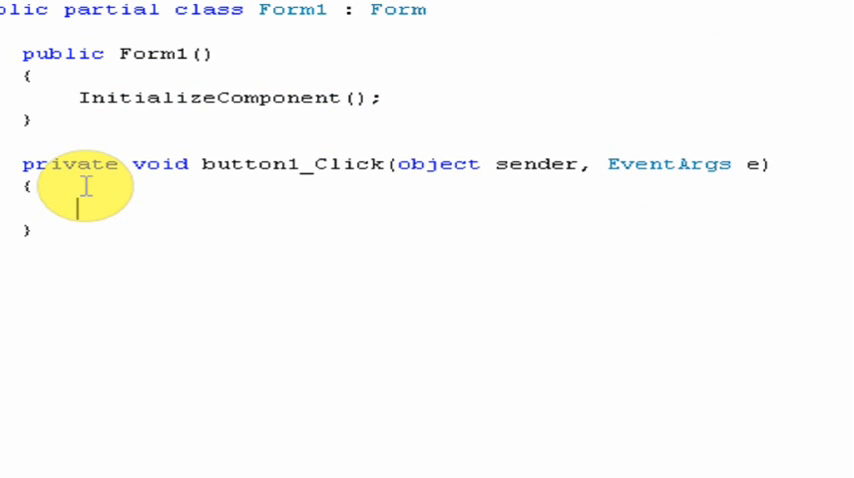
type("double")
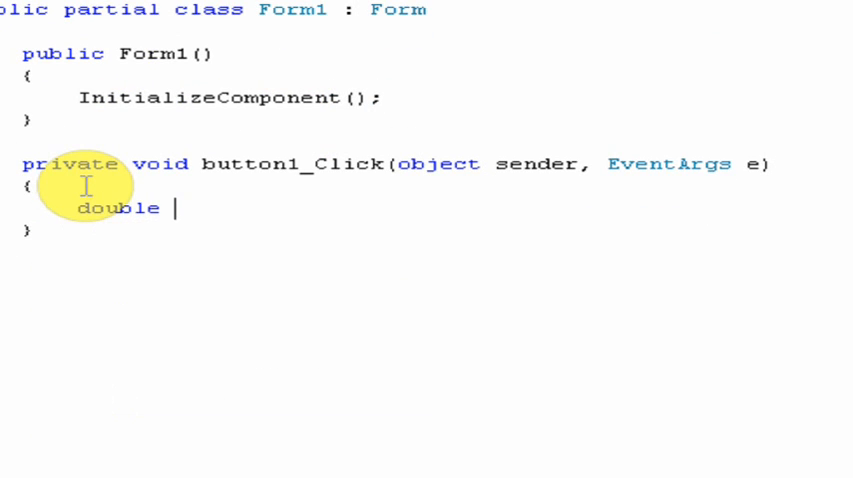
type("Number =")
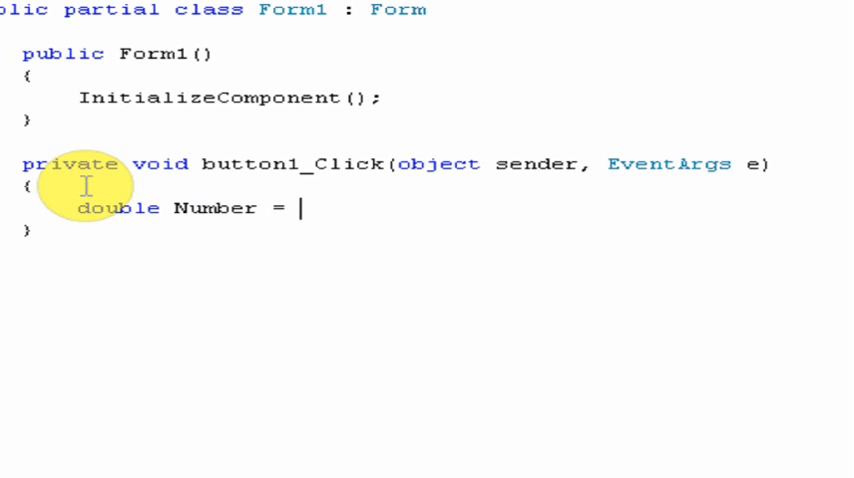
type("0;")
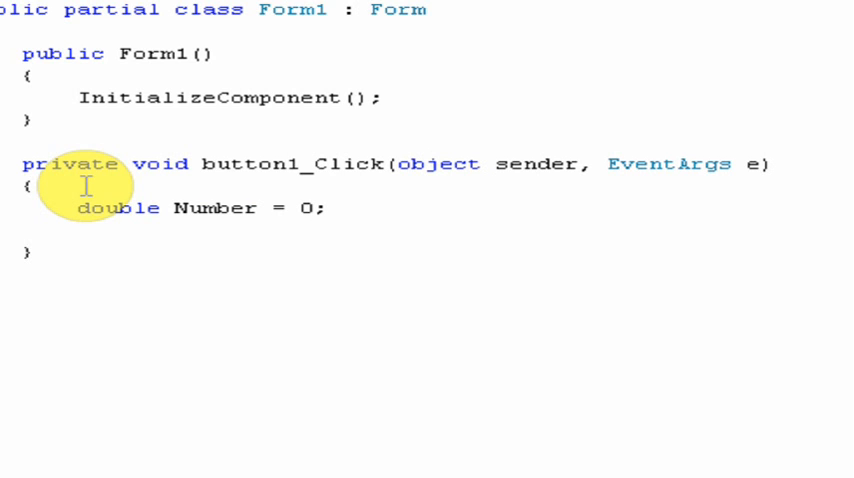
type("while")
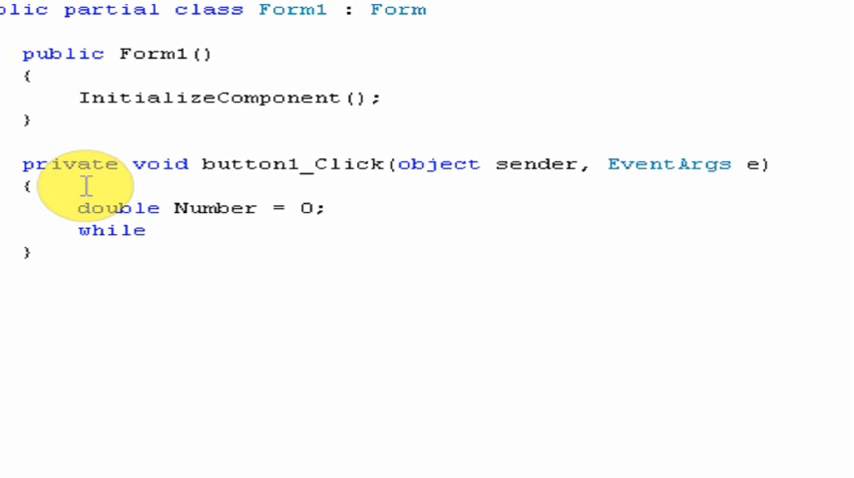
type("(")
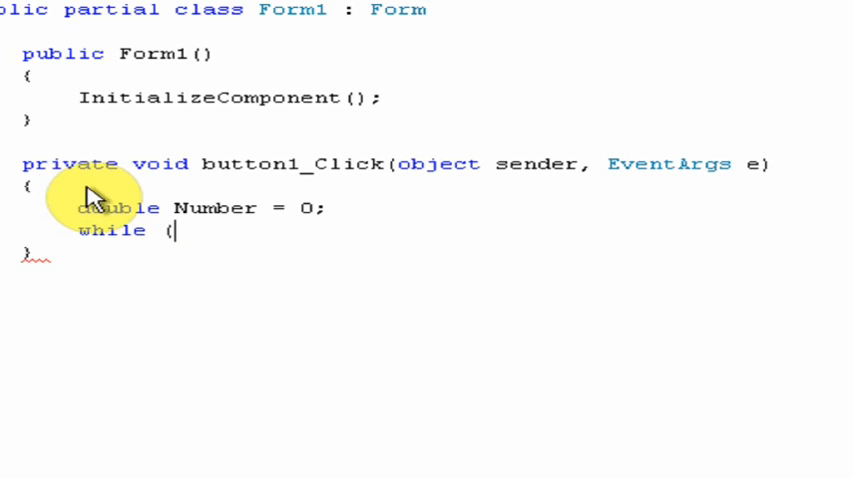
type("Number <")
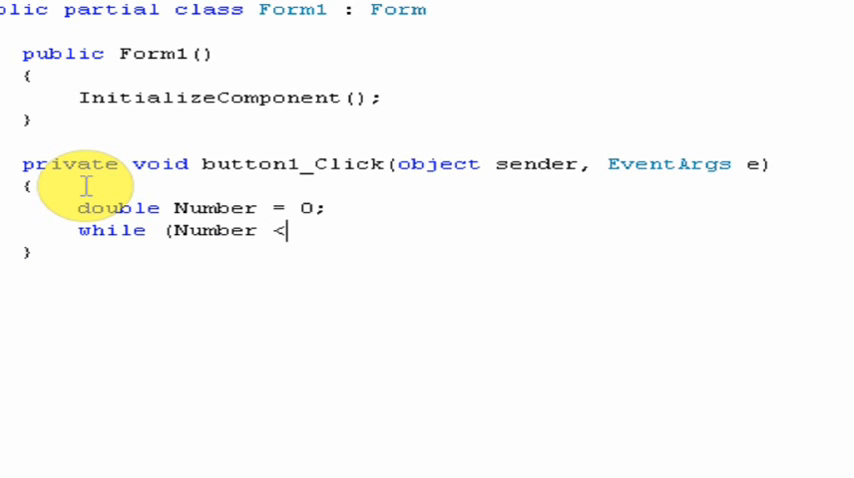
type("10)")
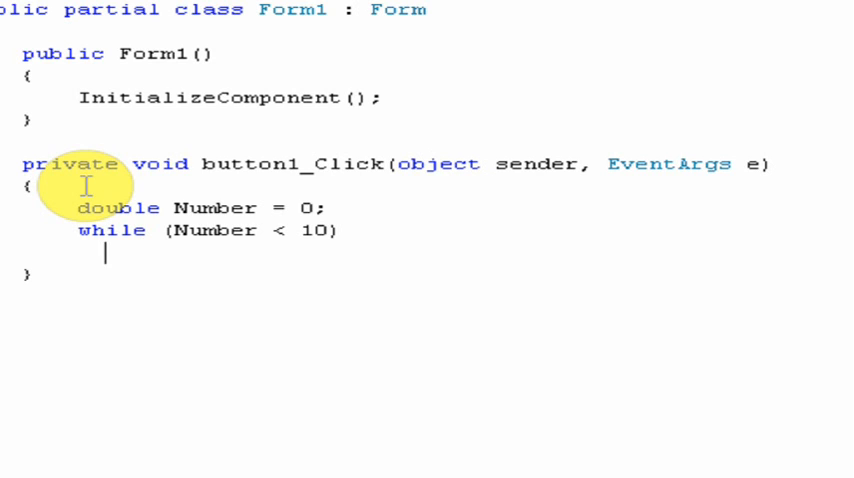
type("{")
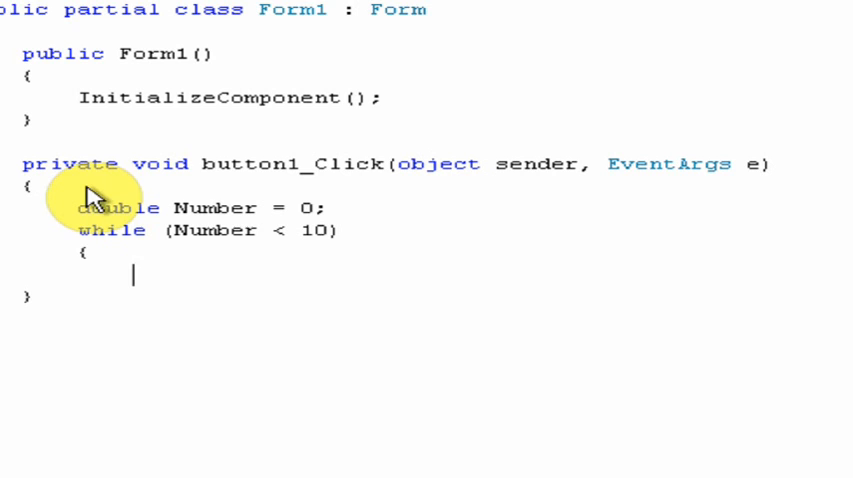
Inside the loop add Number += 1 and textBox1.AppendText(Number.ToString() + "\r\n")
type("Number +=")
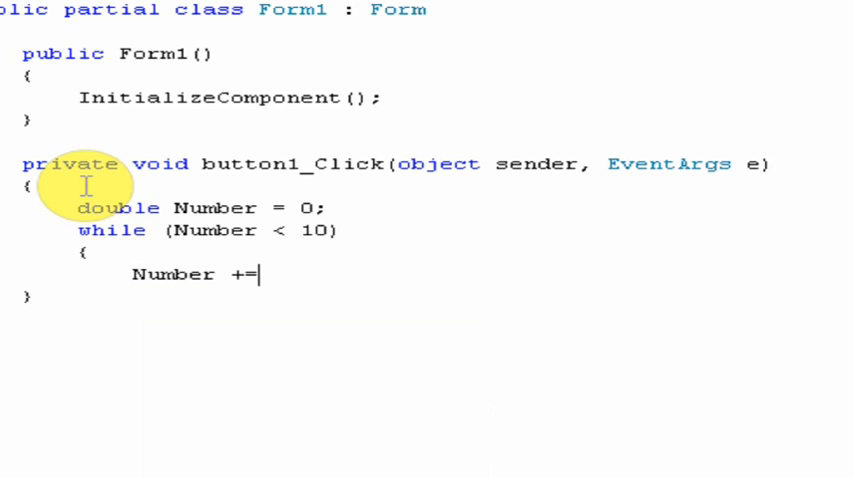
type("1;")
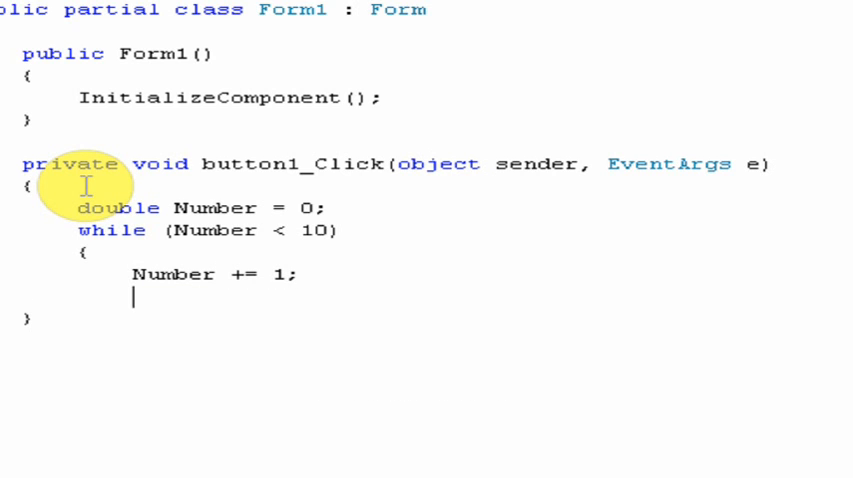
type("textb")
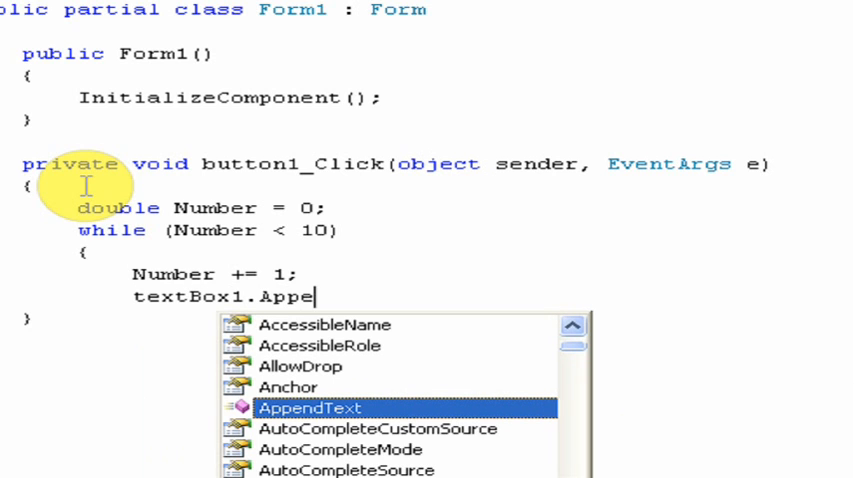
type("ndtext(")
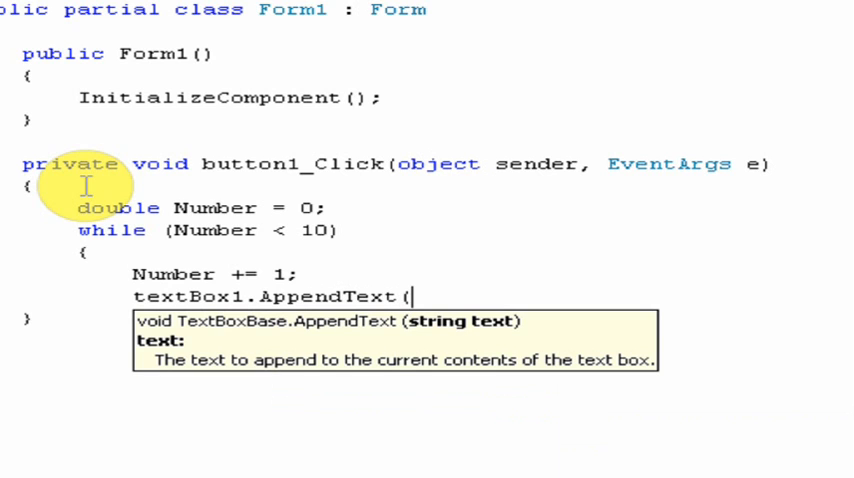
type("Number.")
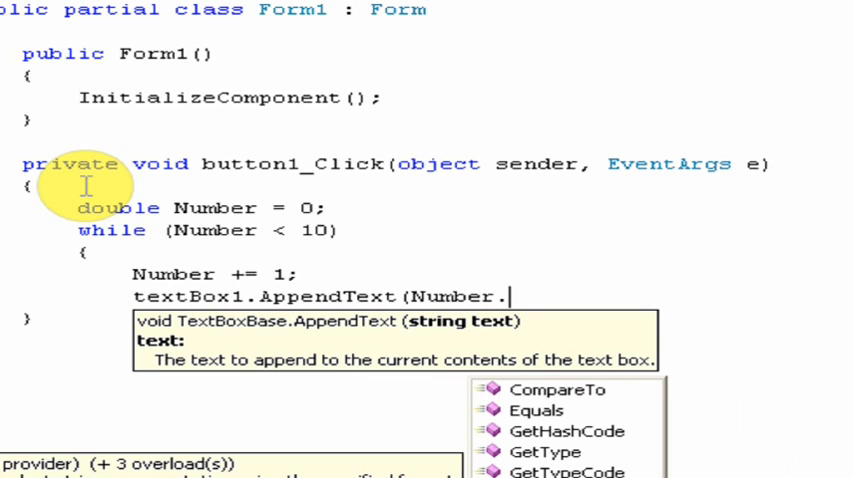
type("ToString")
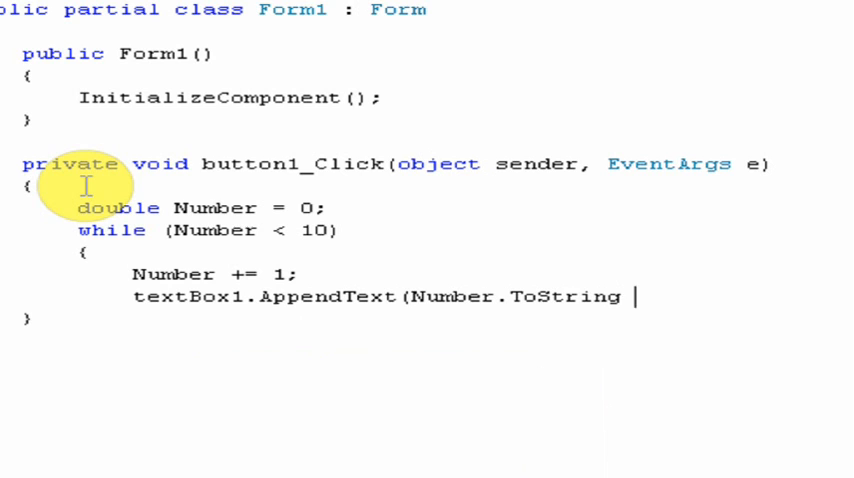
type("()")
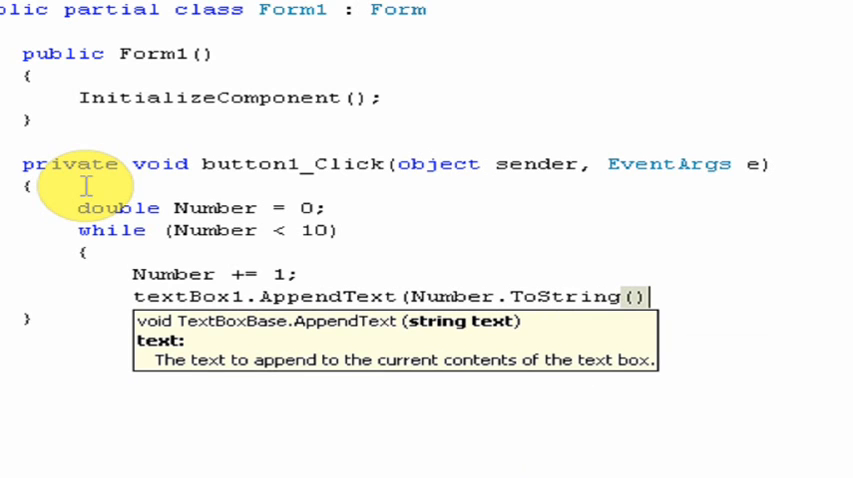
type("+ \"")
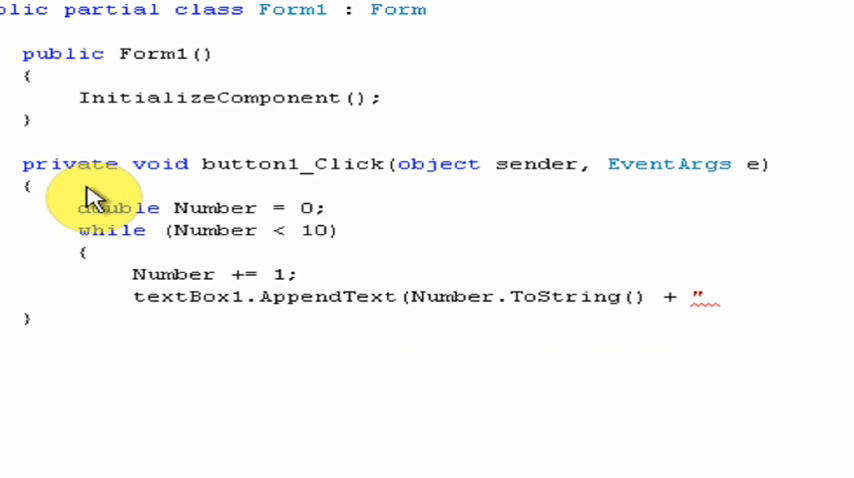
type("\\r\\n")
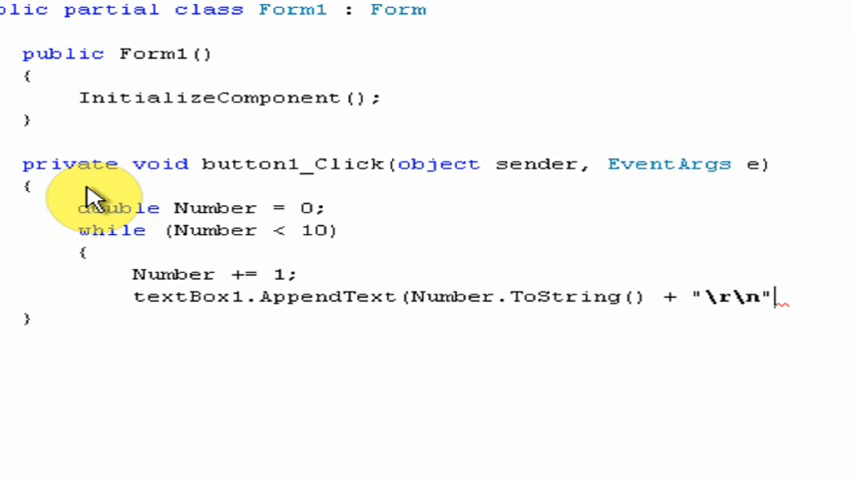
type(");")
type("}")
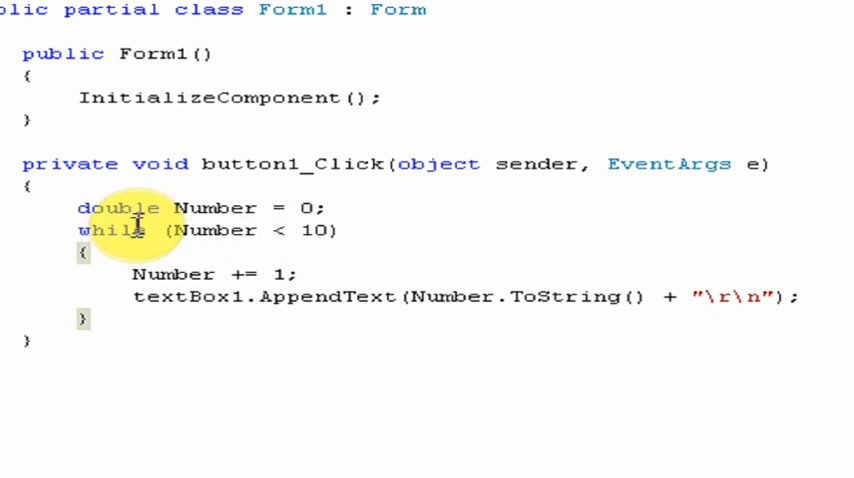
double_click(118, 208)
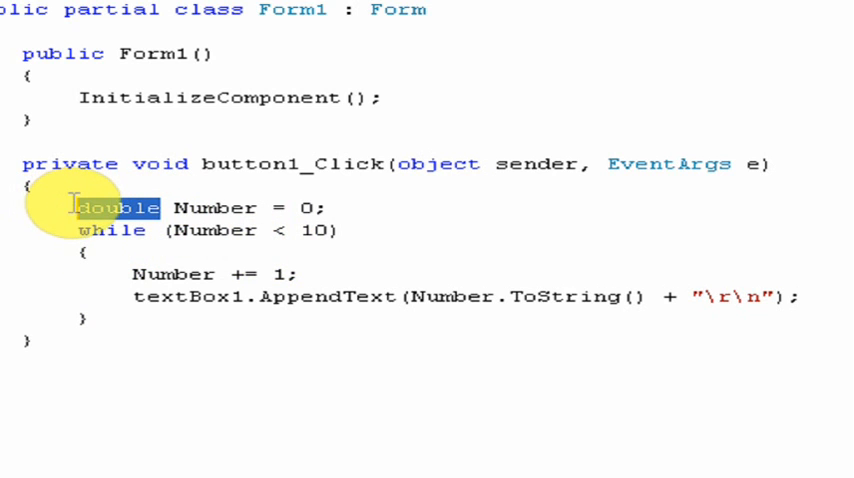
mouse_move(190, 250)
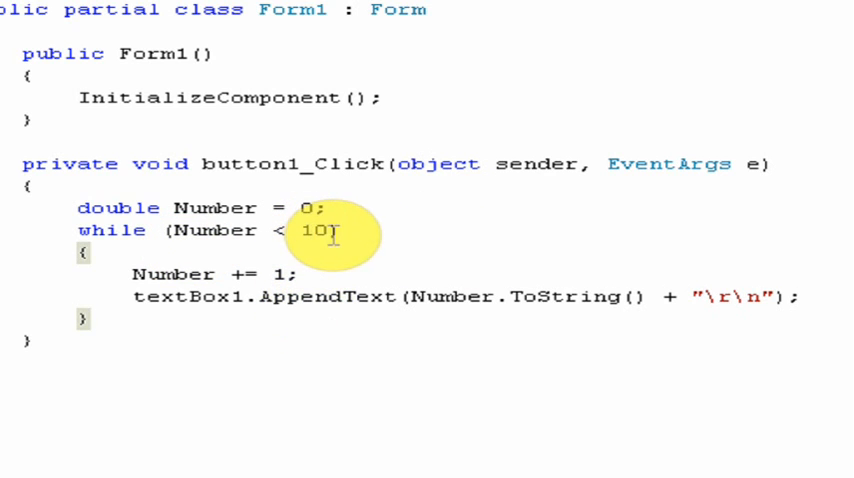
type("00000000")
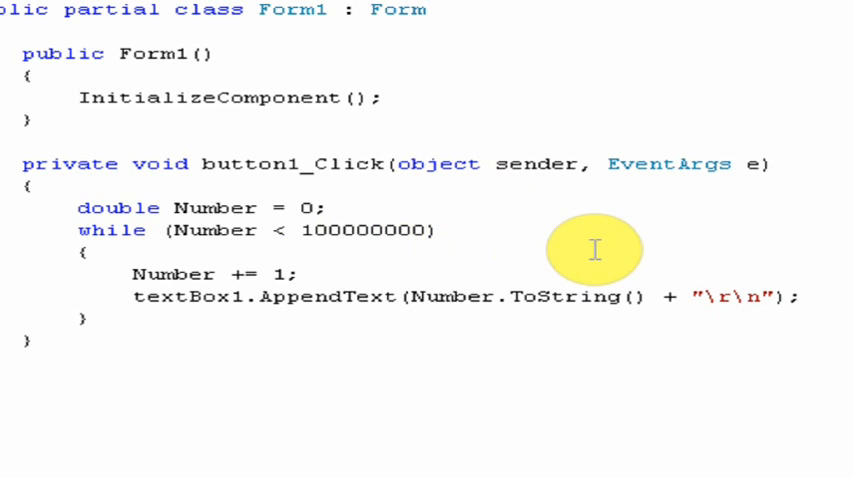
type("10")
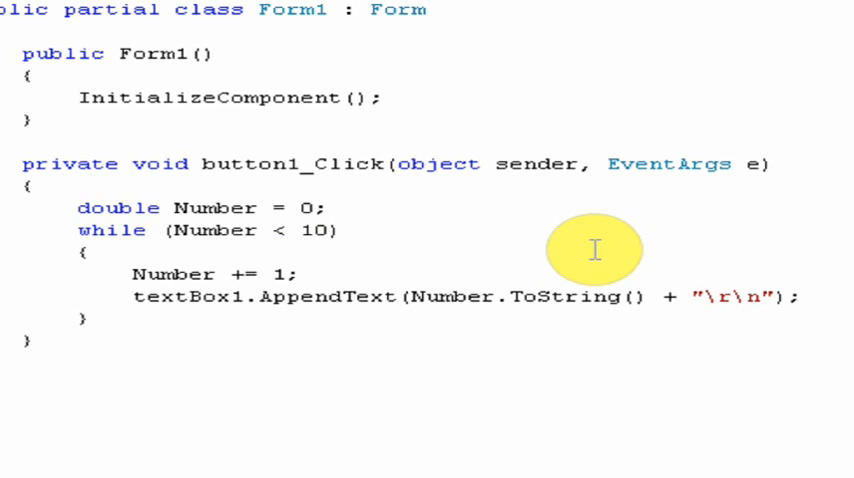
type("000")
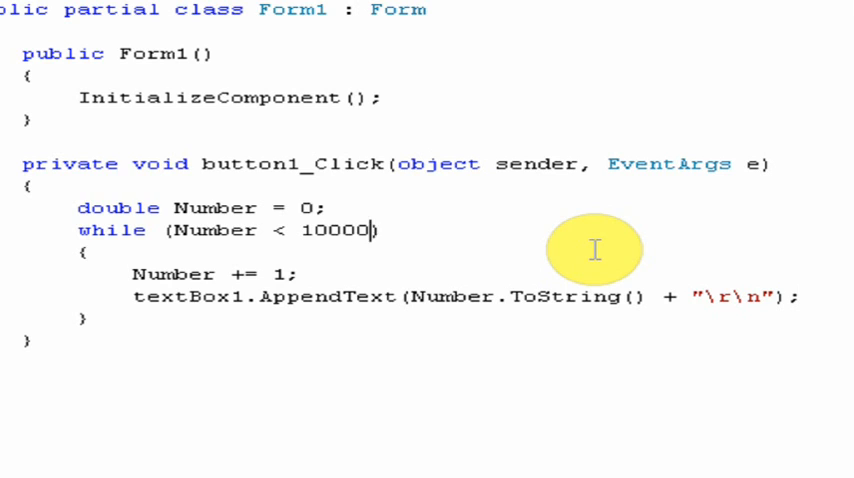
key("Backspace")
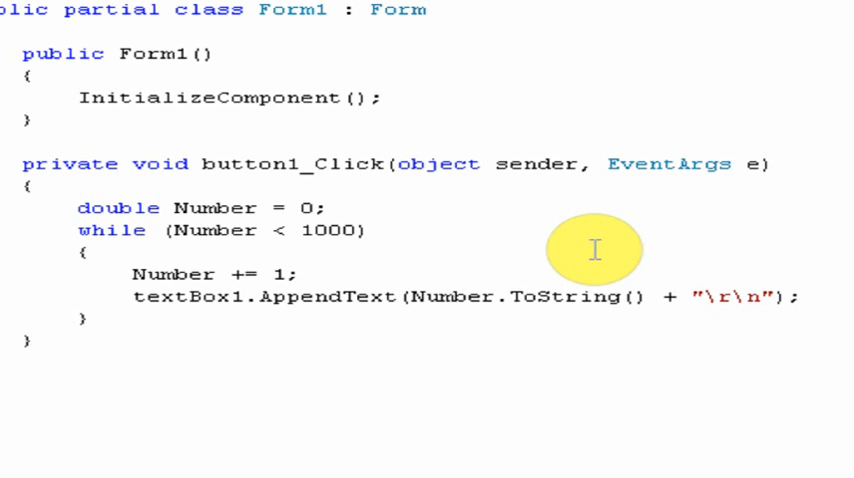
type("00")
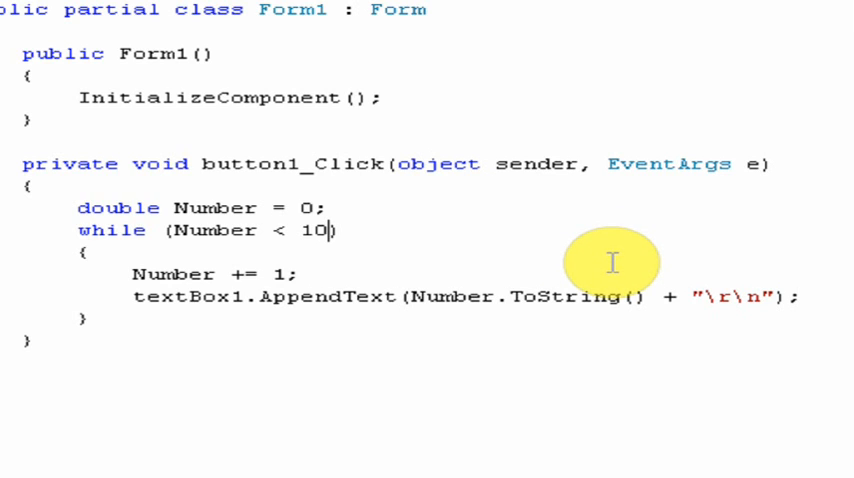
mouse_move(602, 256)
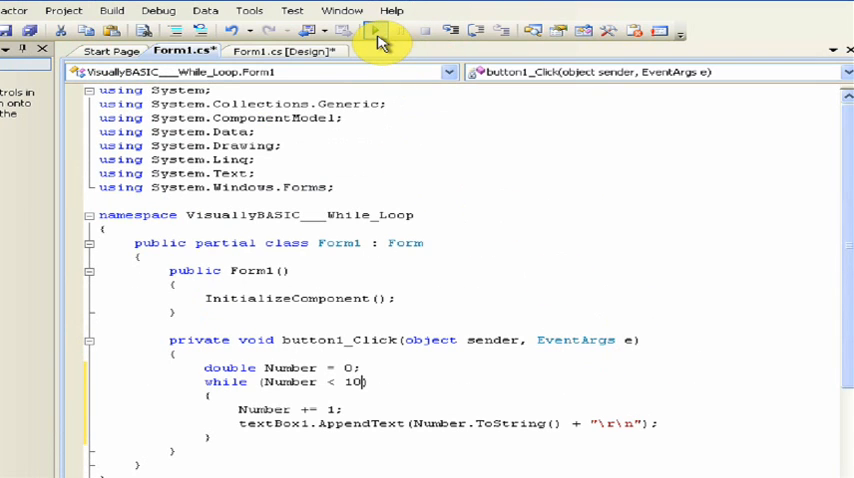
mouse_move(376, 30)
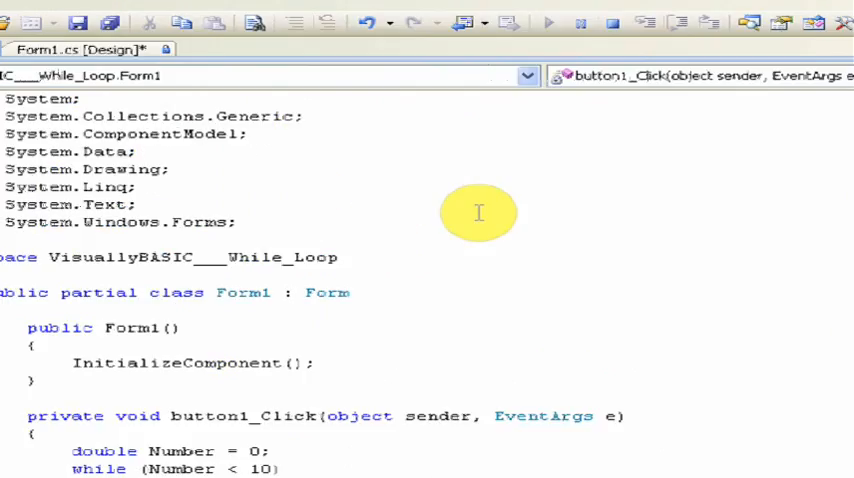
left_click(548, 22)
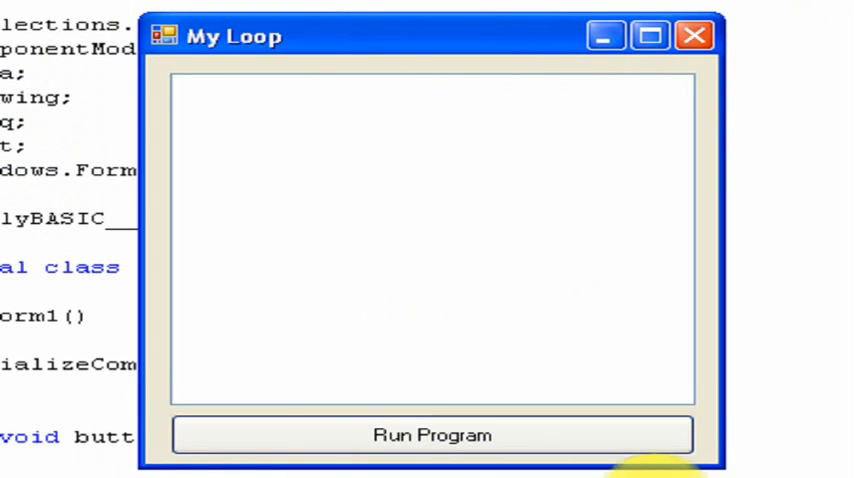
left_click(432, 436)
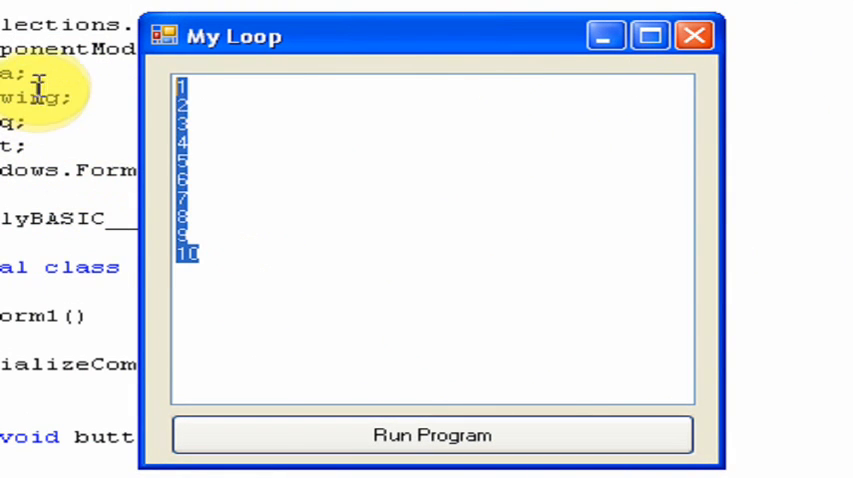
mouse_move(694, 36)
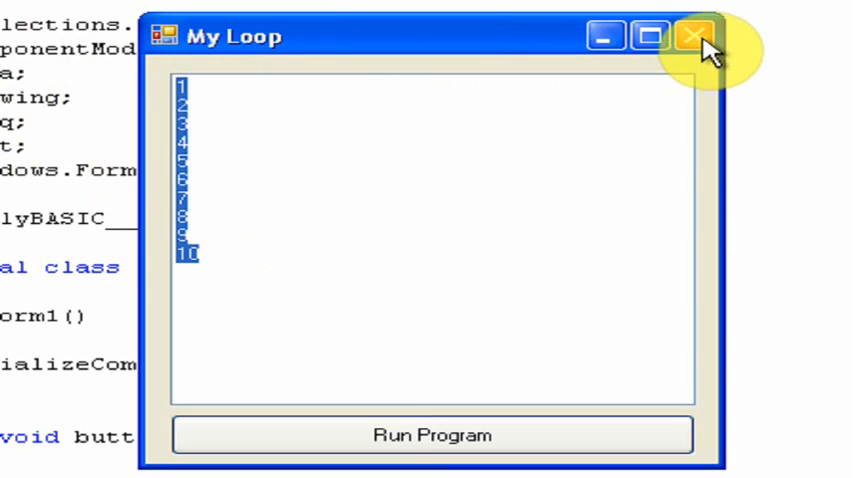
left_click(696, 36)
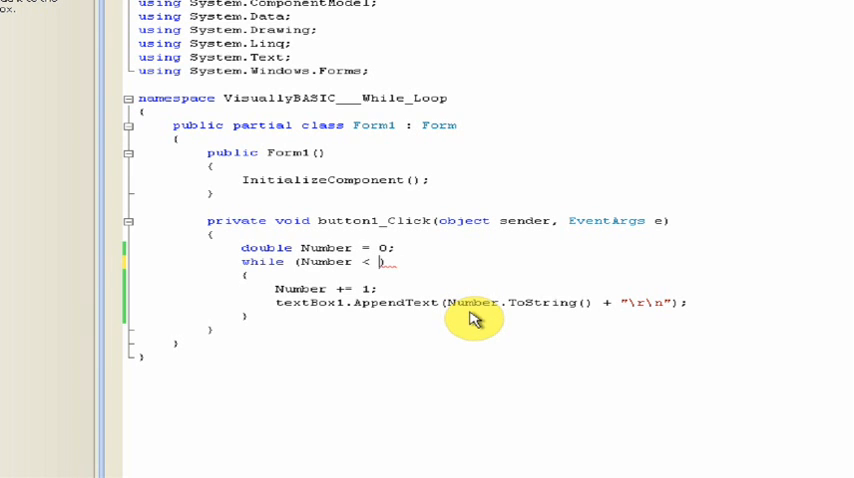
Raise the while limit to 1000 with a larger increment and start debugging
type("000")
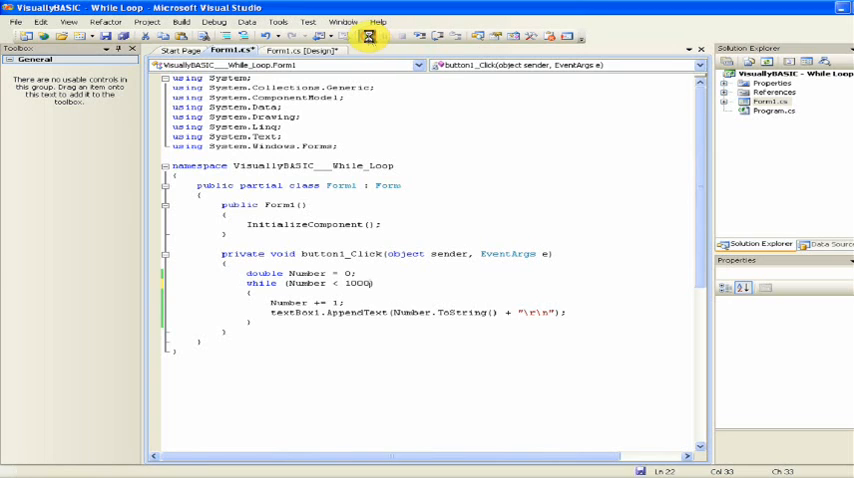
left_click(368, 36)
type("20")
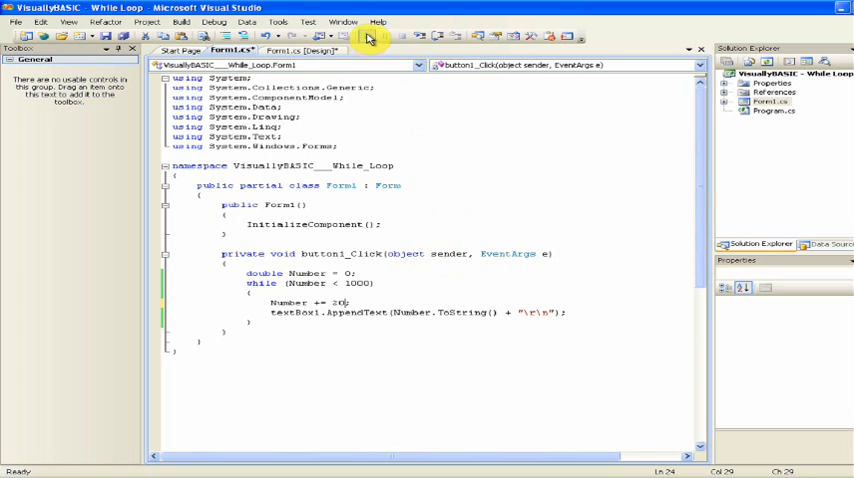
Launch My Loop and run the loop with the Run Program button
left_click(368, 36)
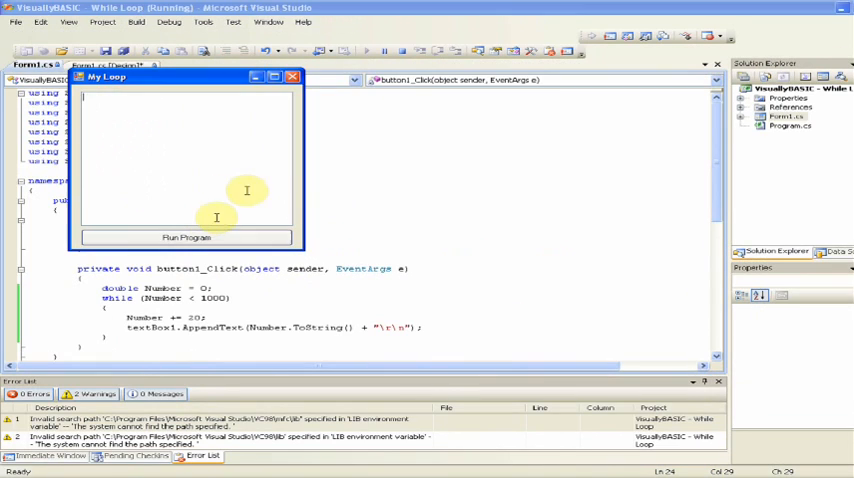
left_click(186, 236)
type("0000")
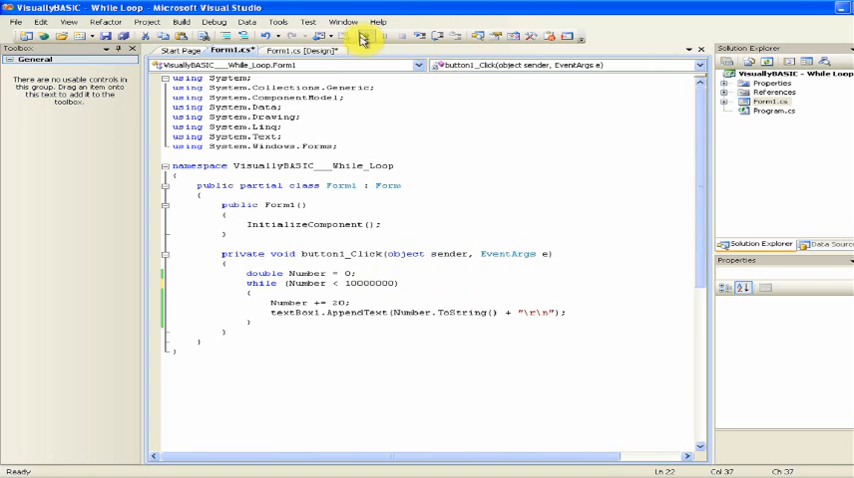
Cut the while loop's upper limit back to 20
left_click(356, 36)
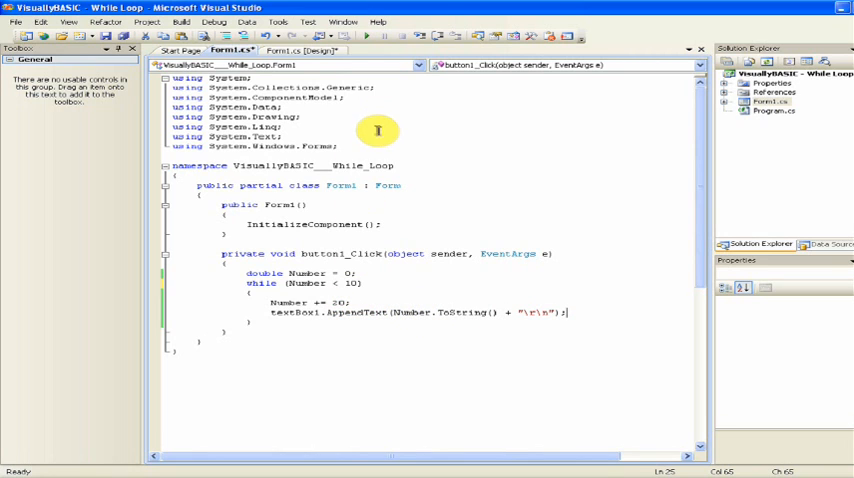
mouse_move(416, 164)
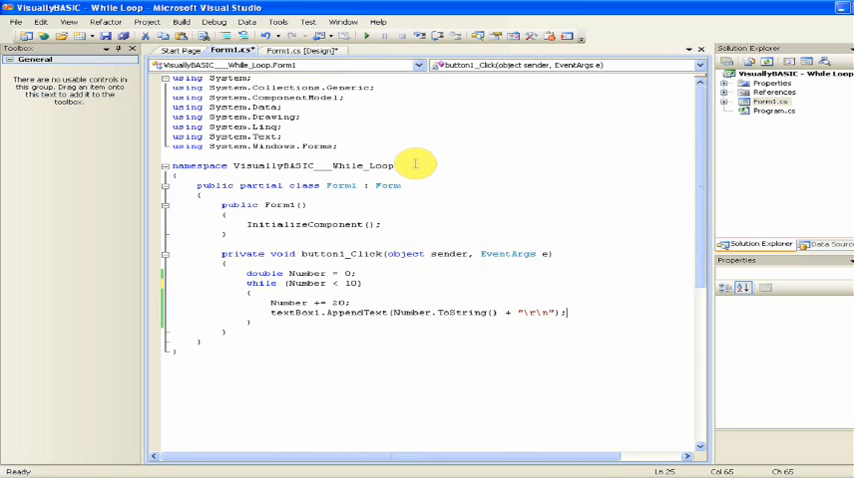